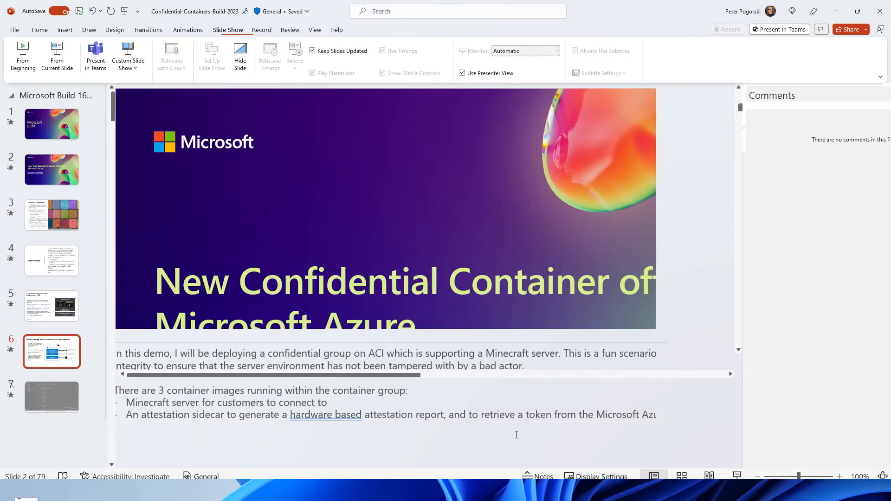
# Step: Show template.json's flask-server container in VS Code: server:3.0 image, 1 CPU, 1 GB, port 80
pyautogui.click(51, 350)
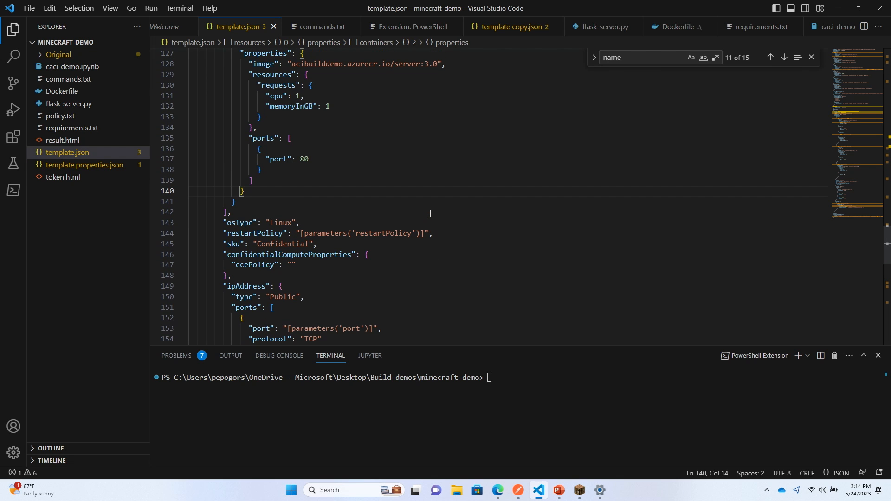
pyautogui.scroll(3)
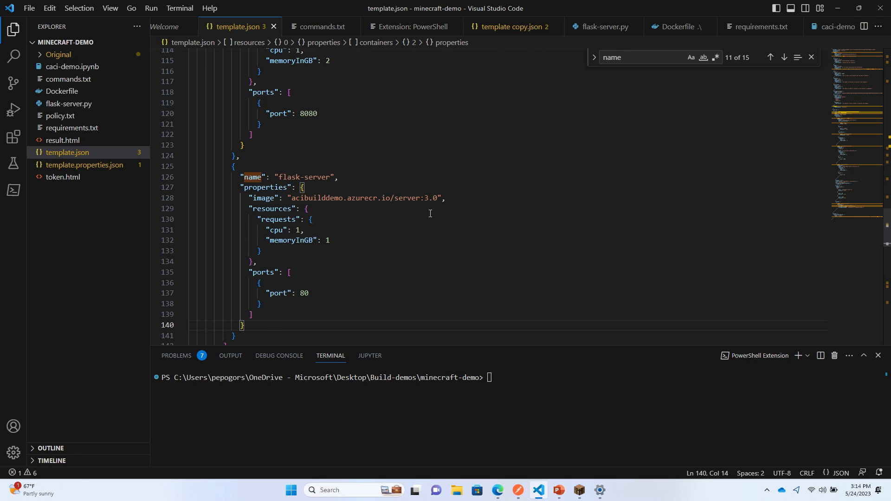
pyautogui.scroll(-3)
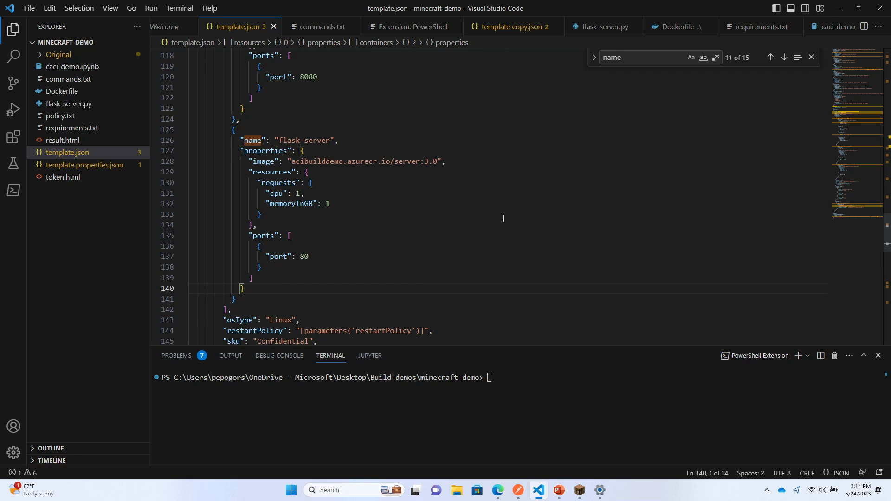
# Step: Run az confcom acipolicygen on template.json with template.properties.json to generate the policy
pyautogui.write('az confcom acipolicygen -a .\\template.json -p .\\template.properties.json')
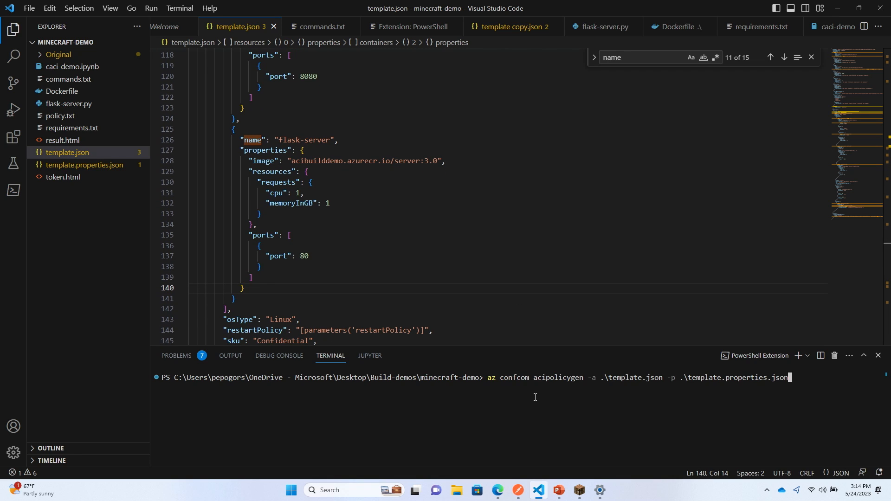
pyautogui.press('Return')
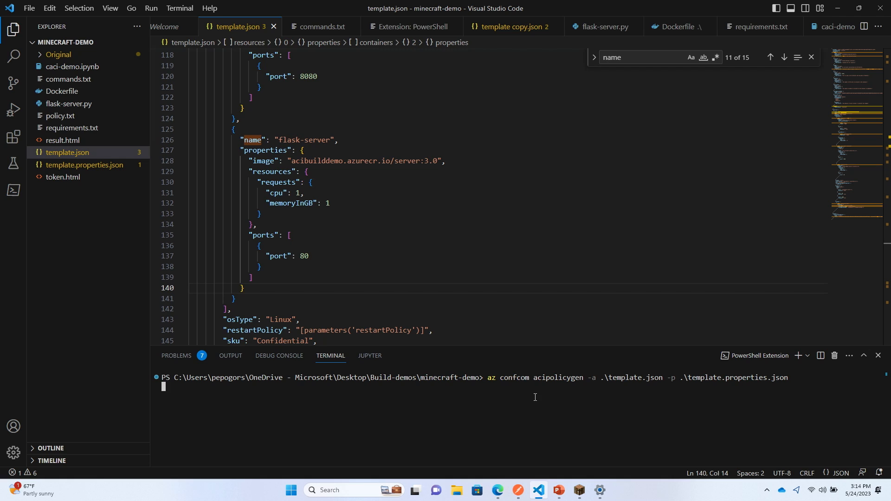
pyautogui.press('Return')
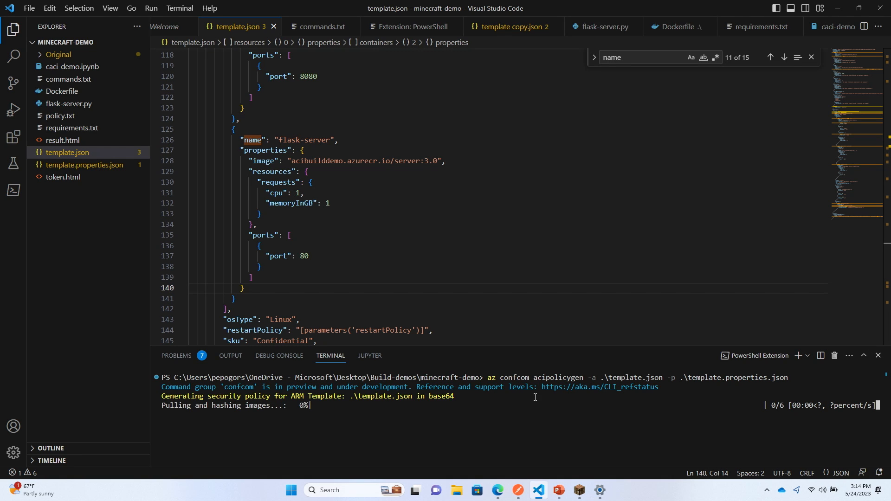
pyautogui.moveTo(460, 200)
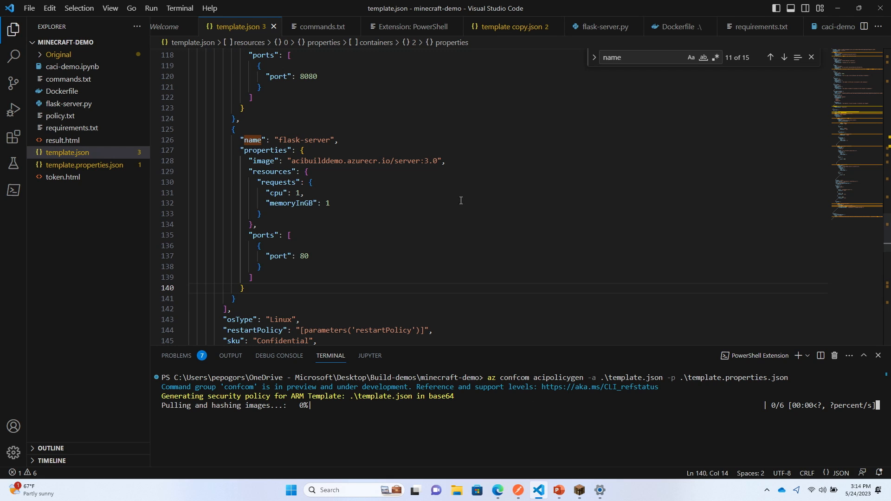
# Step: Review the template's Minecraft server image, SKR sidecar and Confidential SKU while images hash
pyautogui.scroll(3)
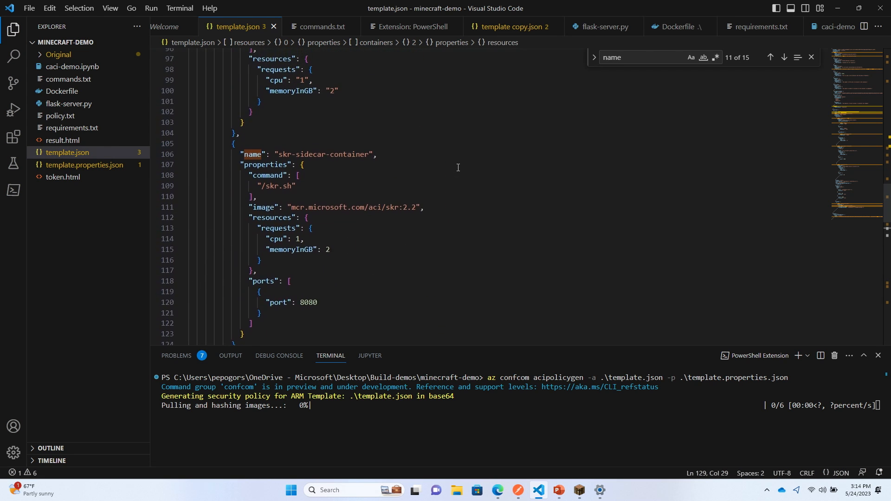
pyautogui.scroll(3)
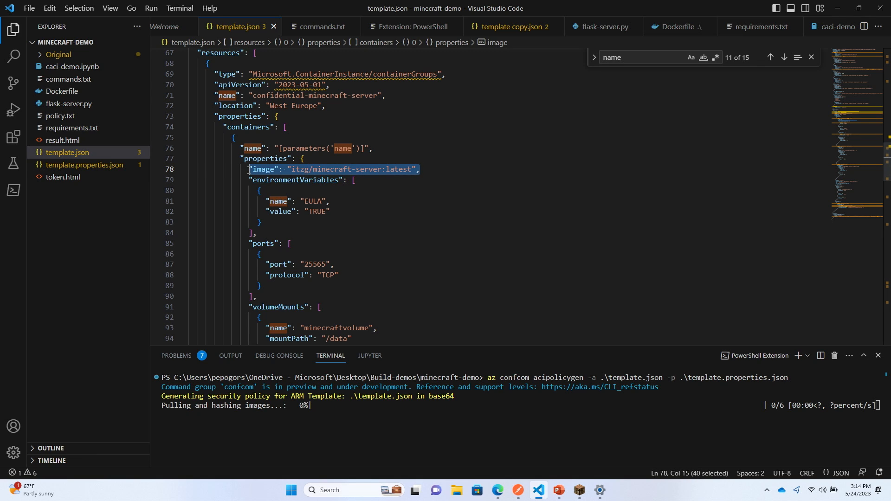
pyautogui.click(241, 222)
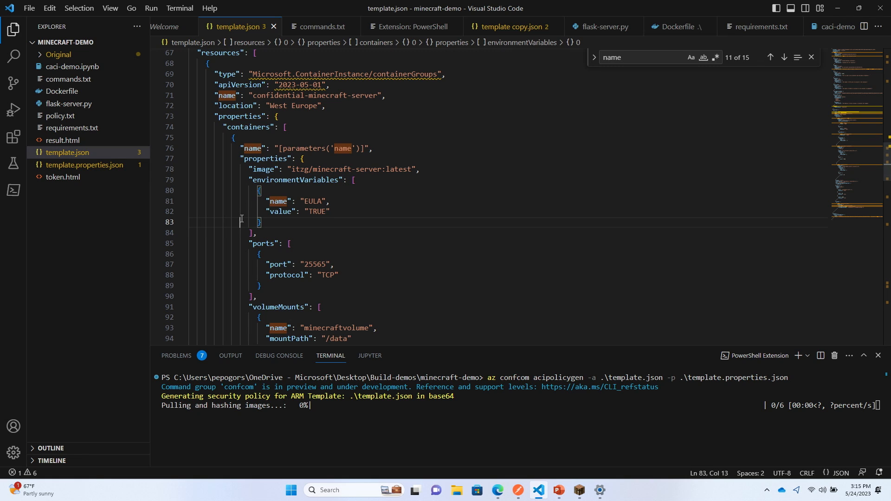
pyautogui.scroll(-3)
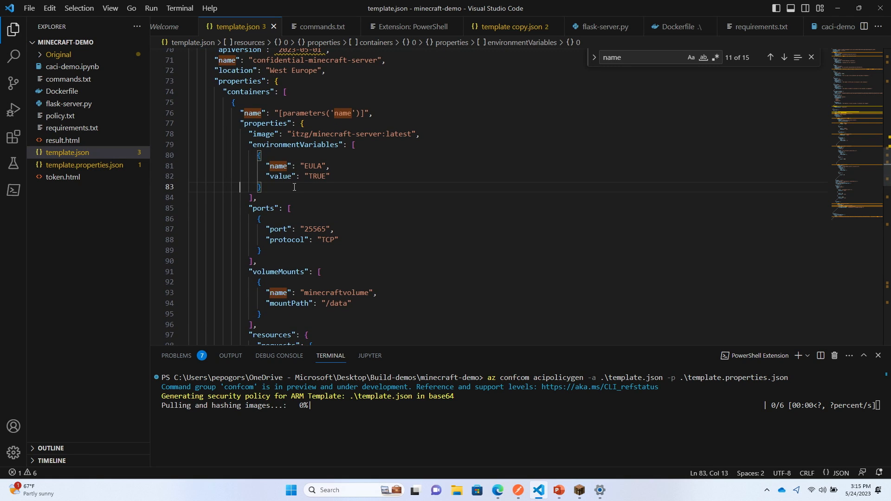
pyautogui.scroll(-3)
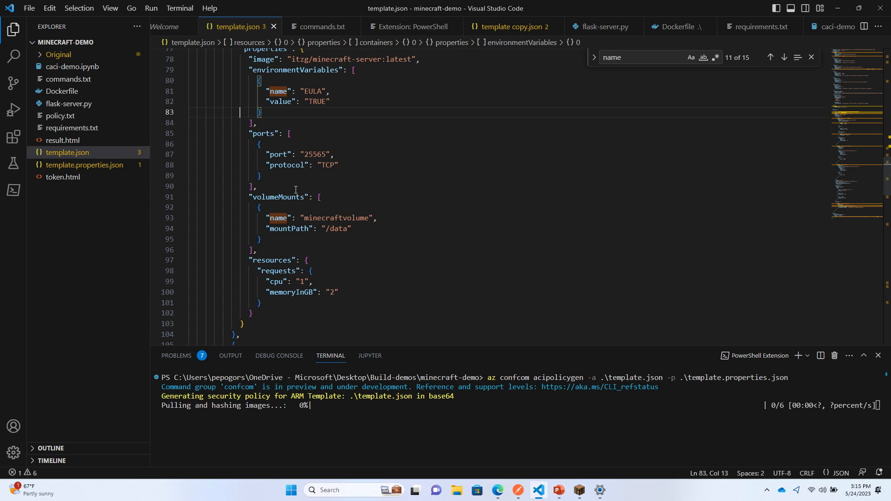
pyautogui.scroll(-3)
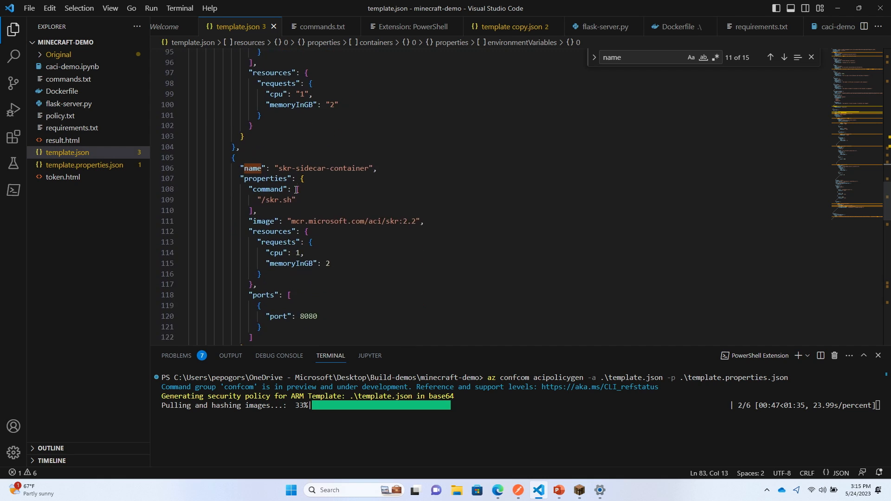
pyautogui.scroll(-3)
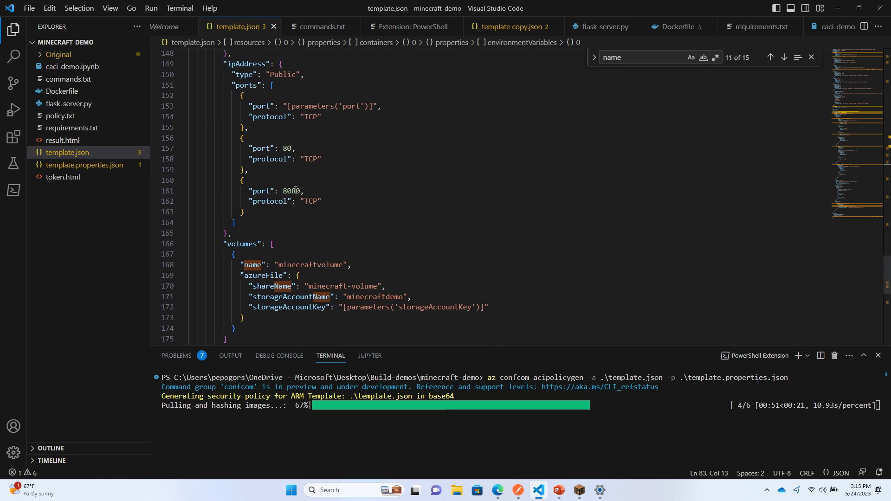
pyautogui.scroll(-3)
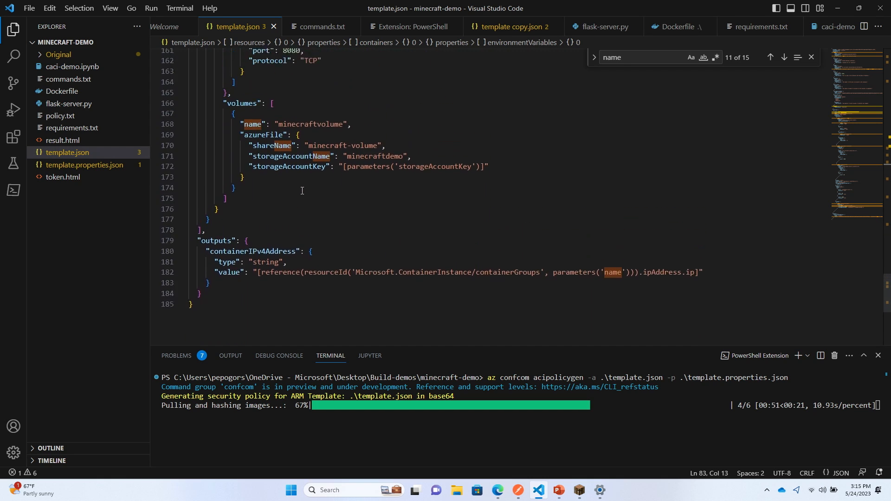
pyautogui.scroll(3)
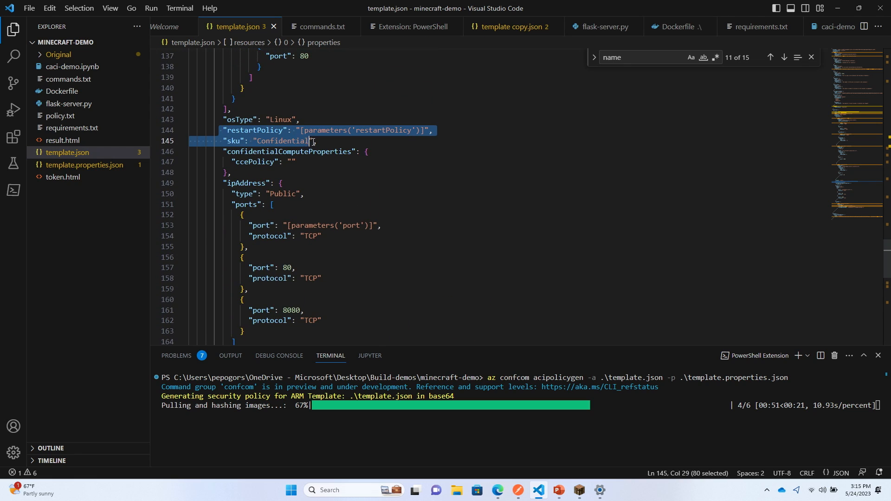
# Step: Inspect the long base64 policy now filling ccePolicy, then switch to the Azure portal
pyautogui.click(317, 140)
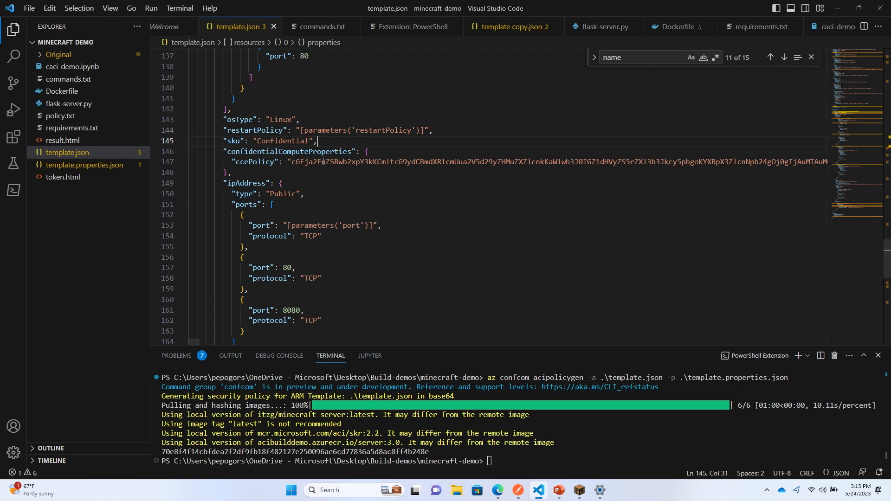
pyautogui.click(346, 161)
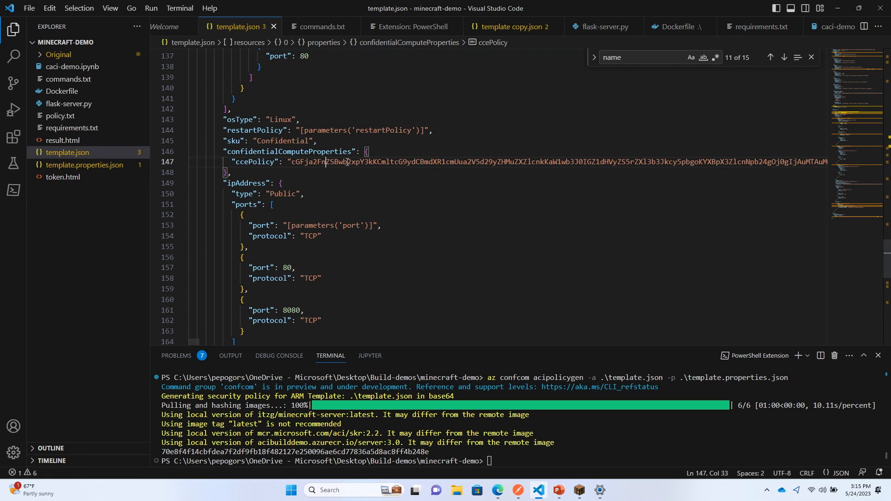
pyautogui.moveTo(356, 172)
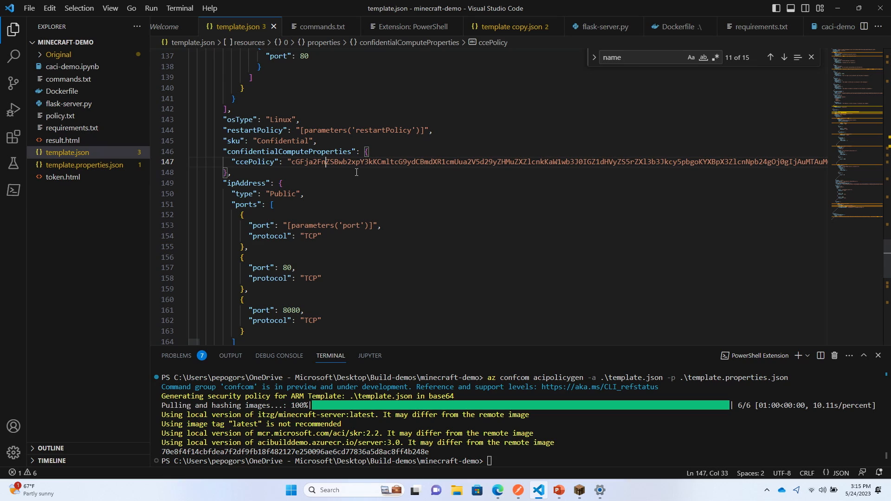
pyautogui.moveTo(436, 298)
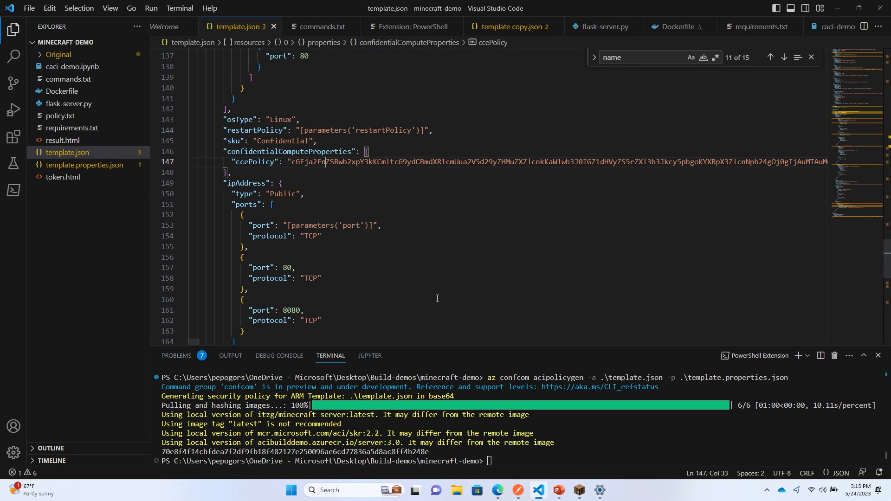
pyautogui.moveTo(479, 426)
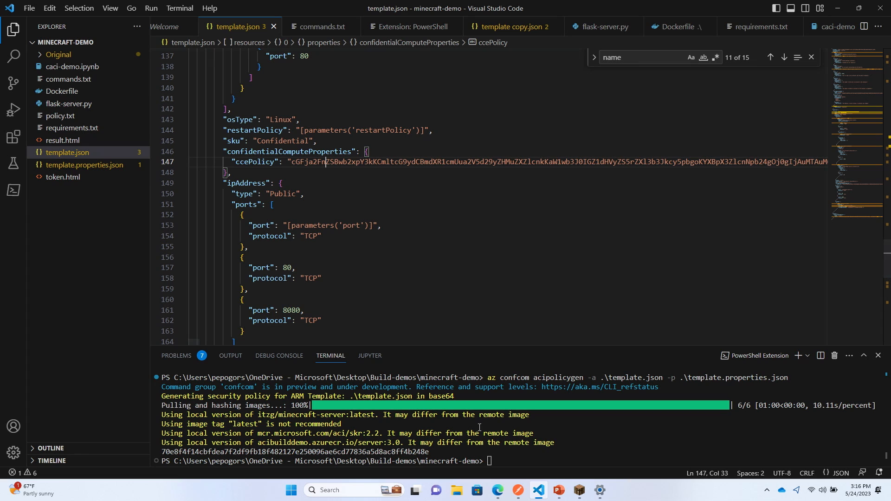
pyautogui.click(497, 489)
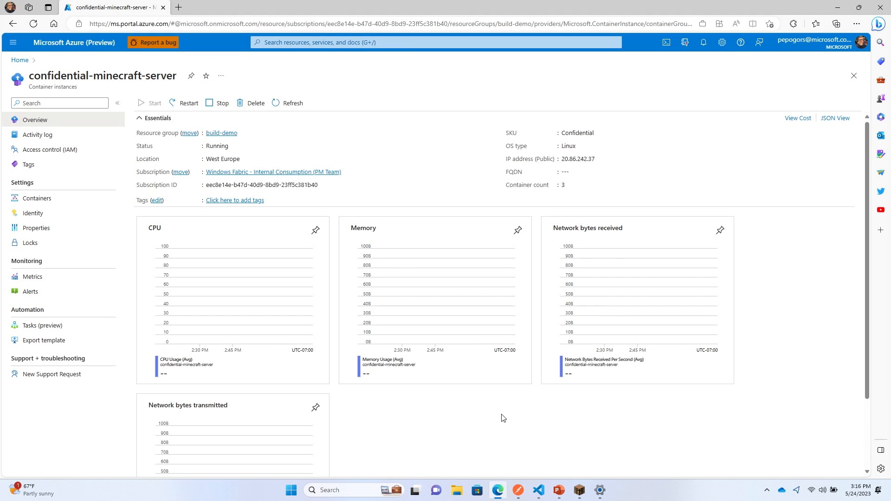
pyautogui.moveTo(577, 132)
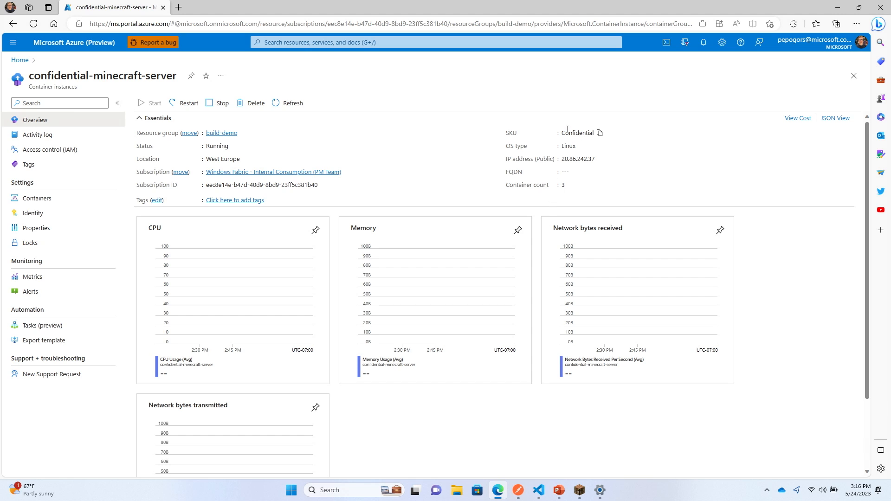
pyautogui.moveTo(581, 159)
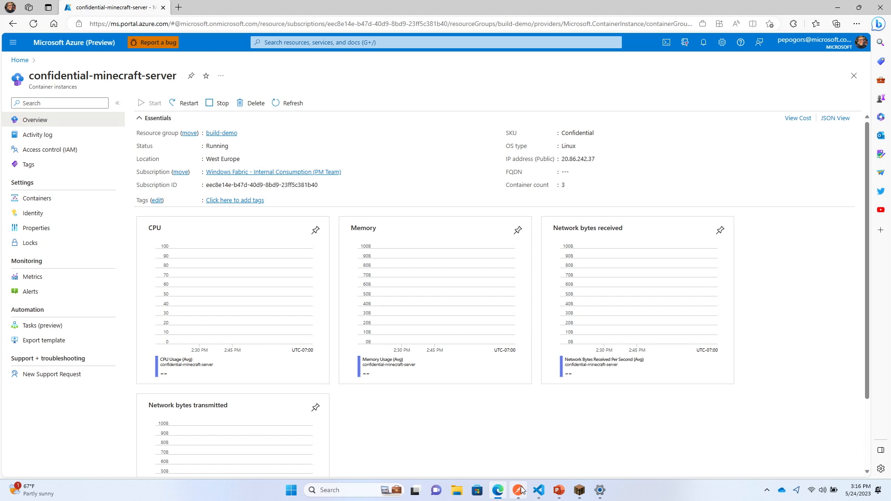
# Step: Move from the Running confidential-minecraft-server overview over to Postman
pyautogui.click(517, 490)
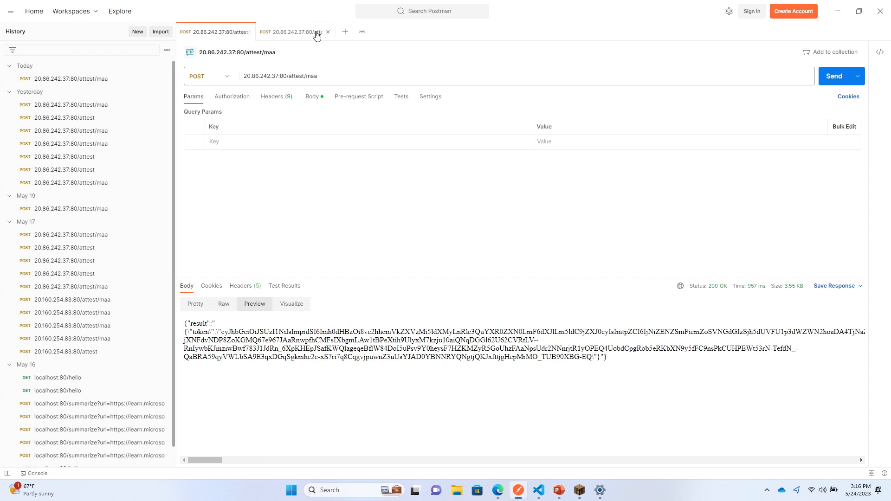
# Step: Send the /attest and /attest/maa requests, getting a raw attestation report and fresh MAA token
pyautogui.click(833, 75)
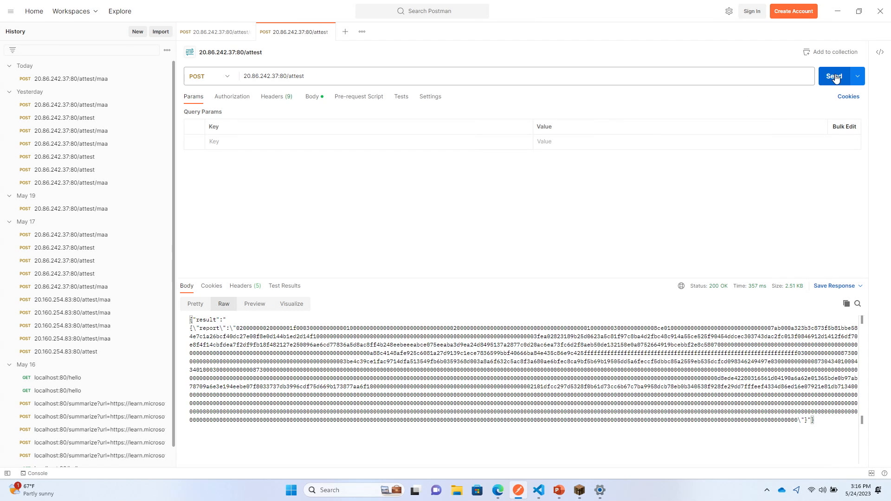
pyautogui.click(833, 76)
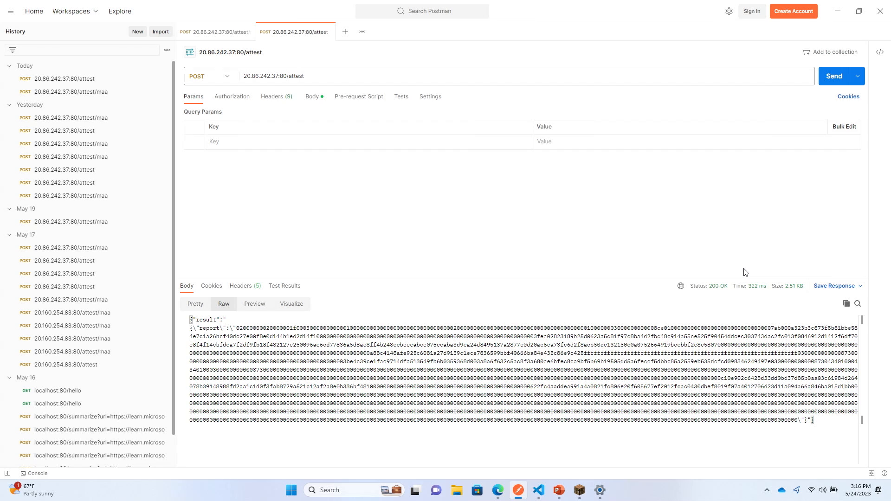
pyautogui.moveTo(328, 329)
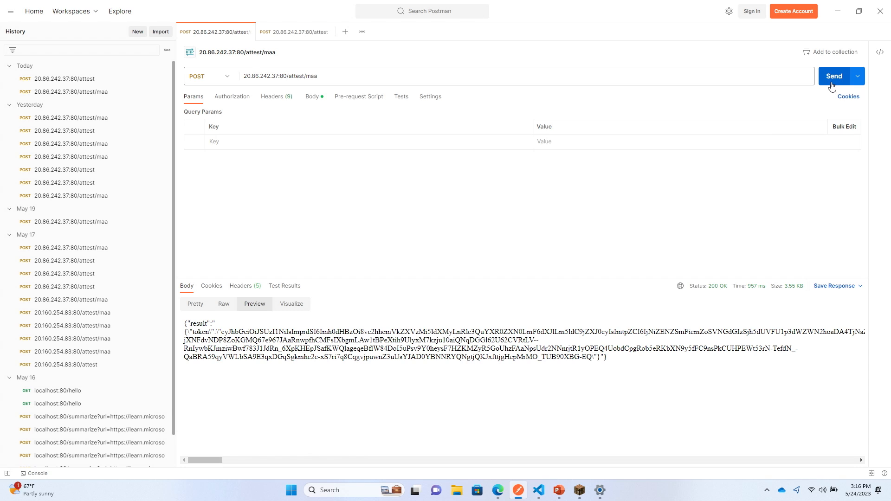
pyautogui.click(833, 76)
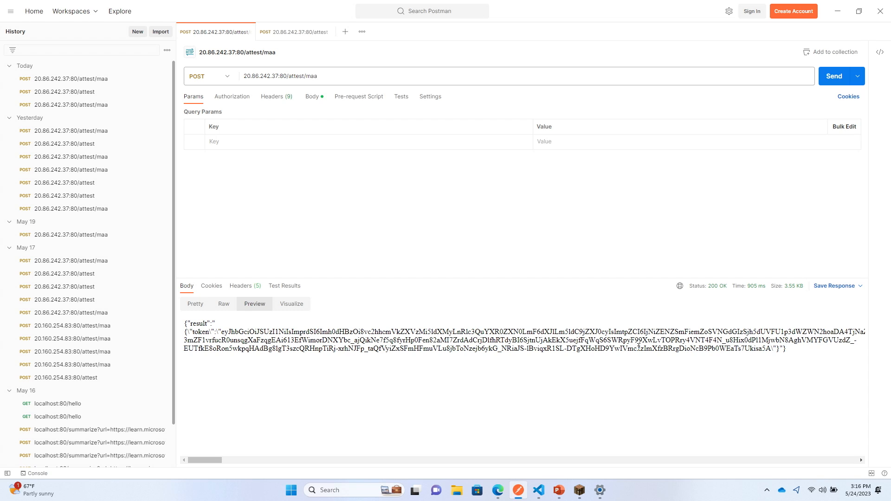
pyautogui.moveTo(622, 404)
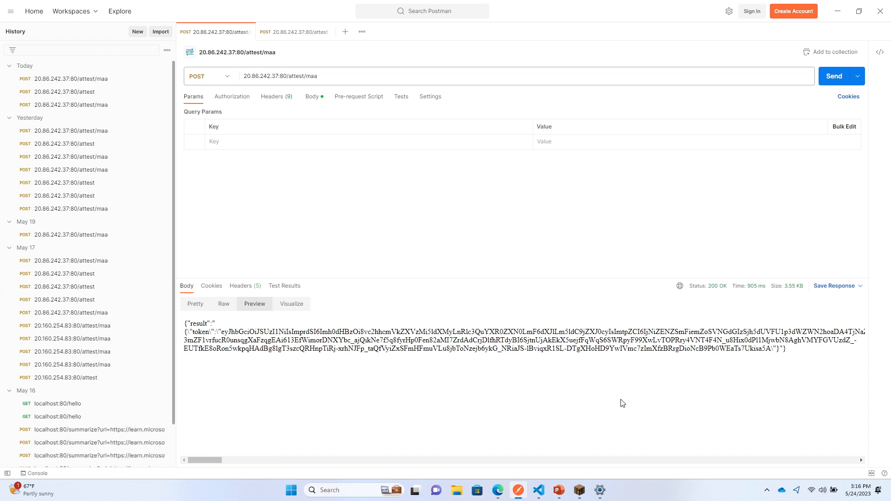
pyautogui.moveTo(578, 485)
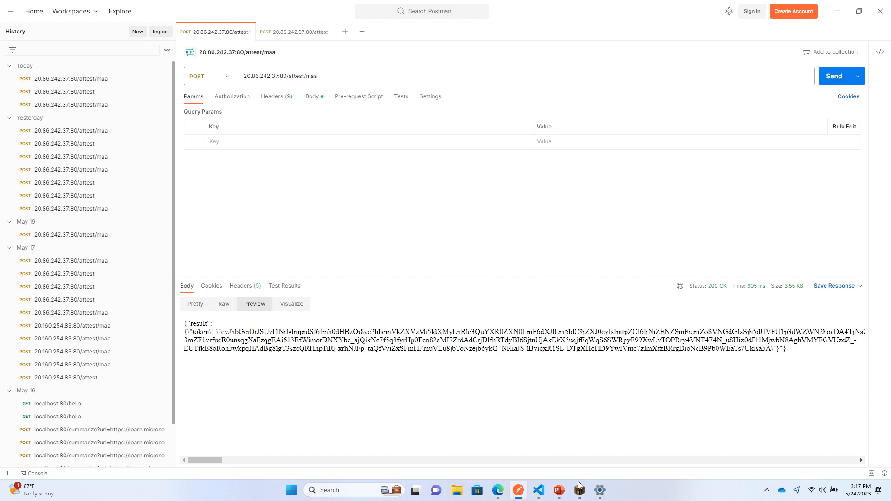
# Step: Join the Build Demo multiplayer server in Minecraft, then return to the slides
pyautogui.click(579, 490)
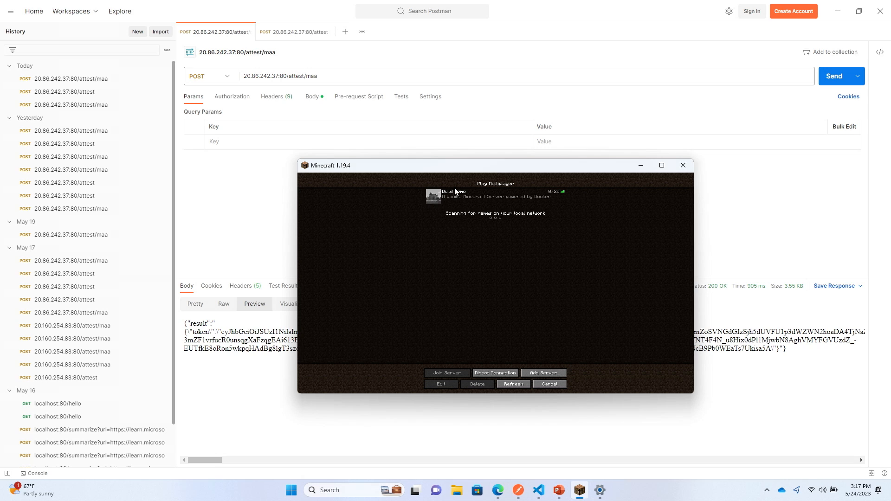
pyautogui.click(494, 195)
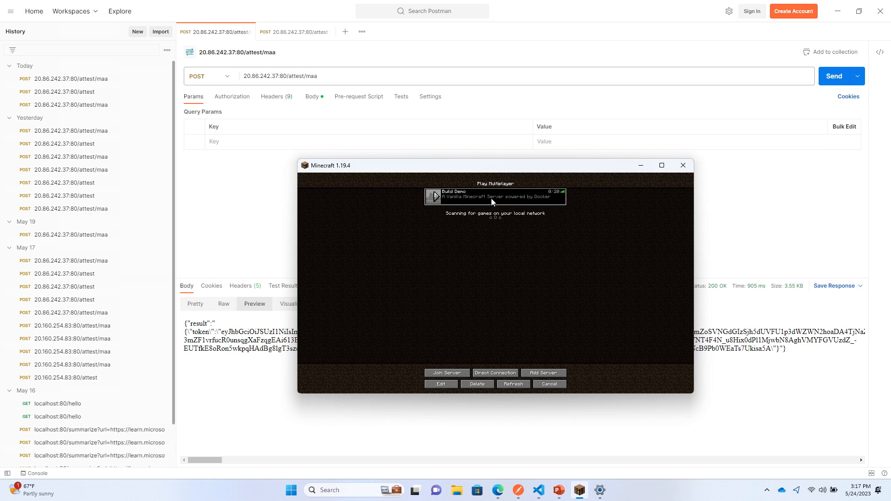
pyautogui.click(446, 372)
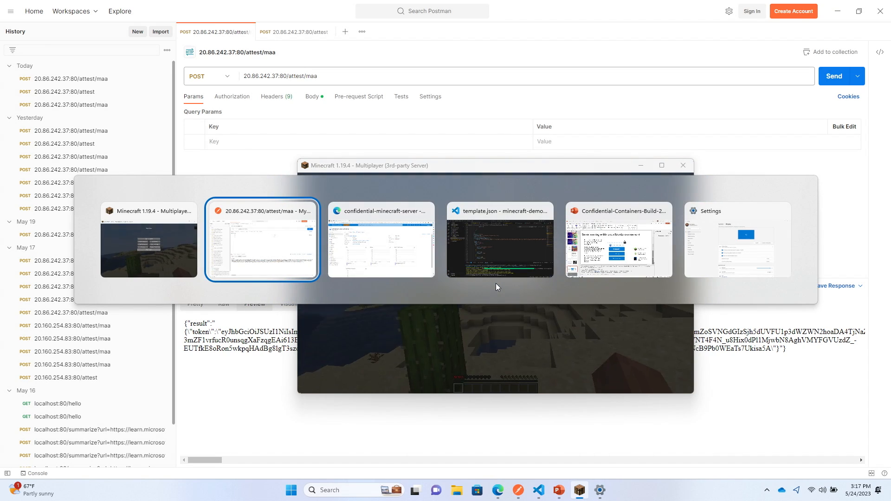
pyautogui.click(617, 239)
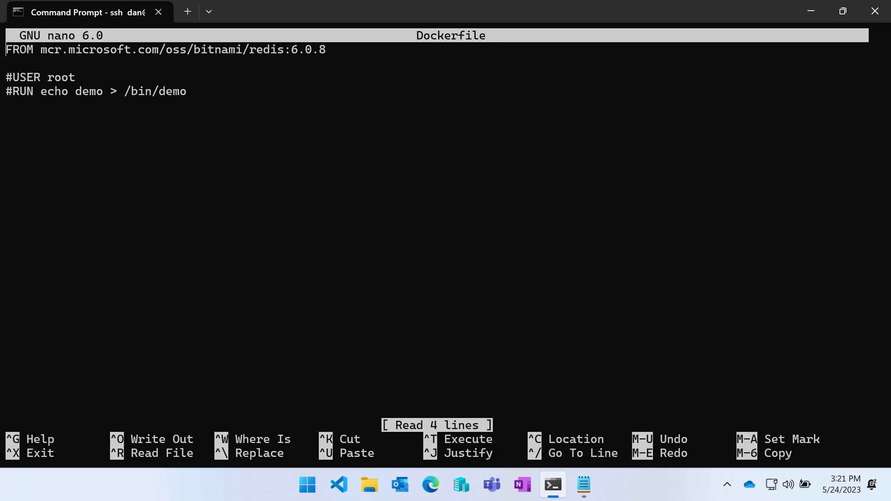
pyautogui.moveTo(281, 55)
pyautogui.write('k delete -f pod-demo.yaml')
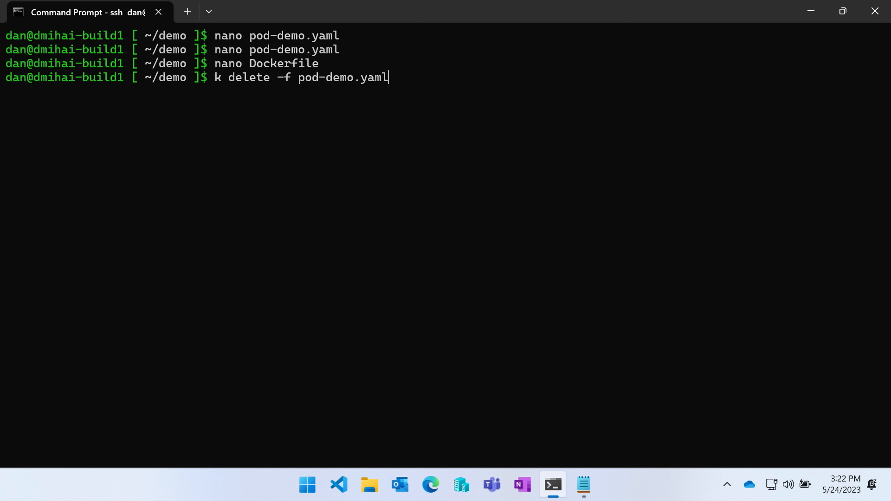
# Step: Build dmihaiacr.azurecr.io/redis:6.0.8 with sudo docker and push it to the registry
pyautogui.write('sudo docker build -t dmihaiacr.azurecr.io/redis:6.0.8 . && sudo docker push dmihaiacr.azurecr.io/redis:6.0.8')
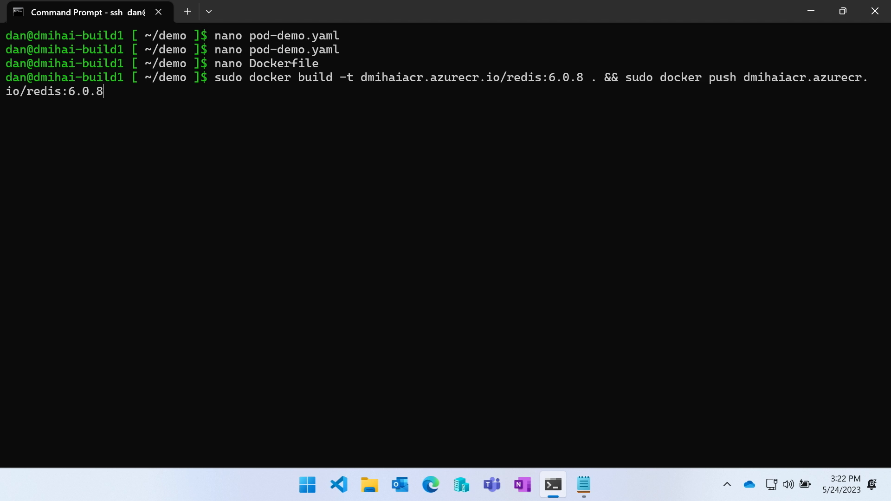
pyautogui.press('Return')
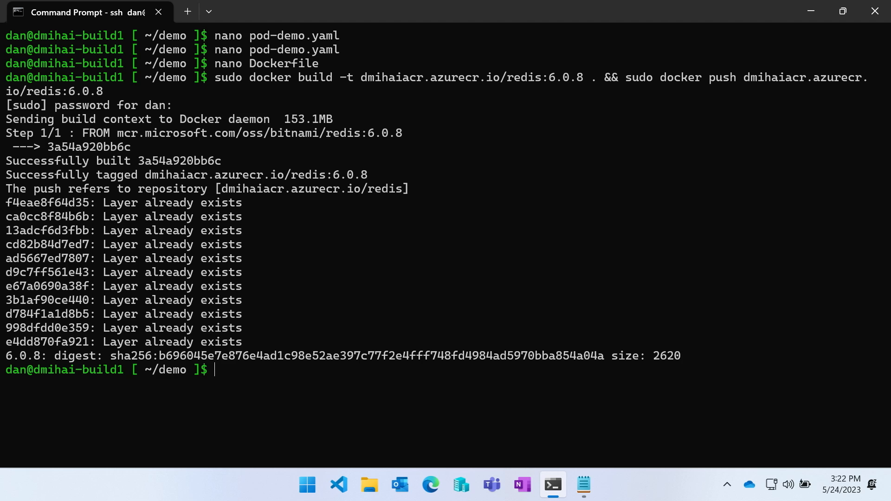
pyautogui.write('nano')
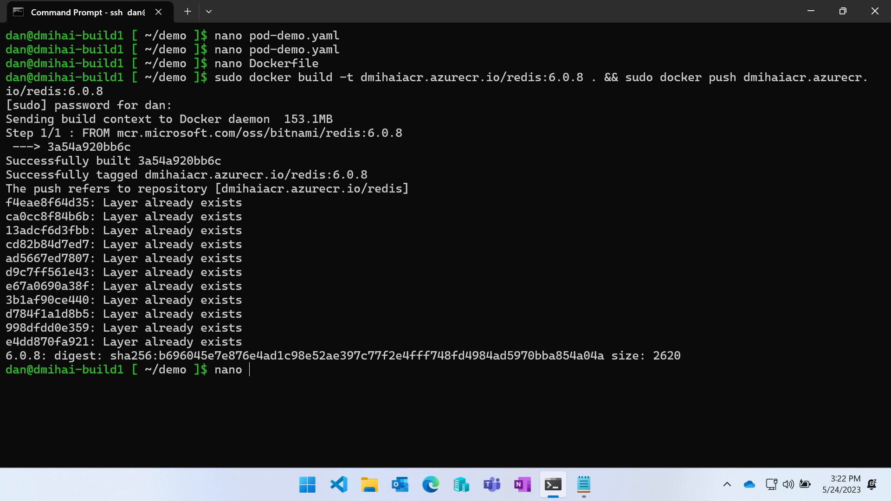
pyautogui.write('pod-demo.')
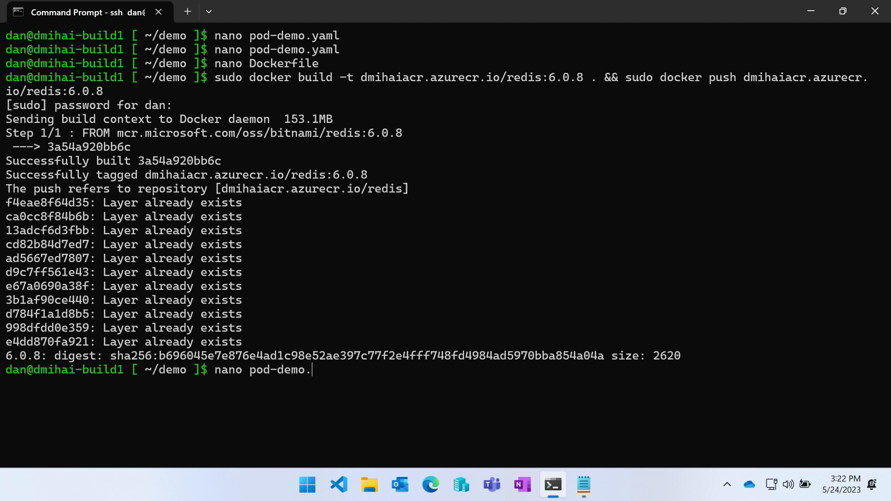
pyautogui.press('Return')
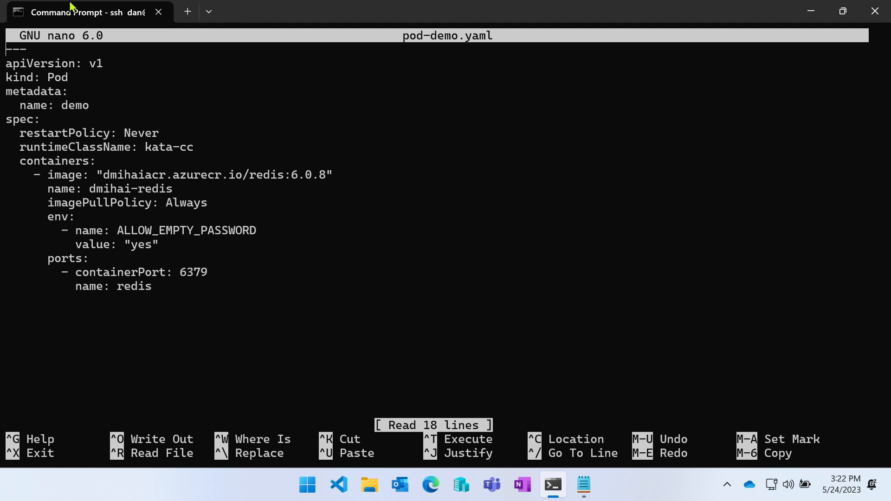
pyautogui.moveTo(334, 177)
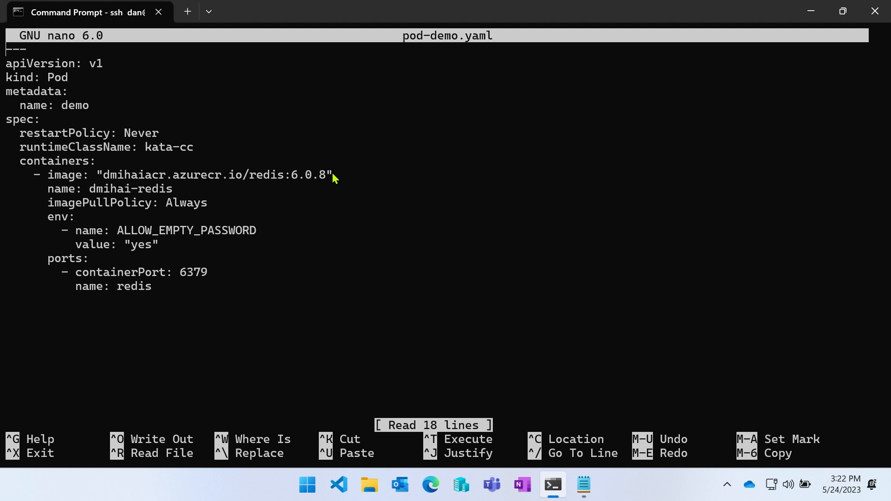
pyautogui.press('ctrl+x')
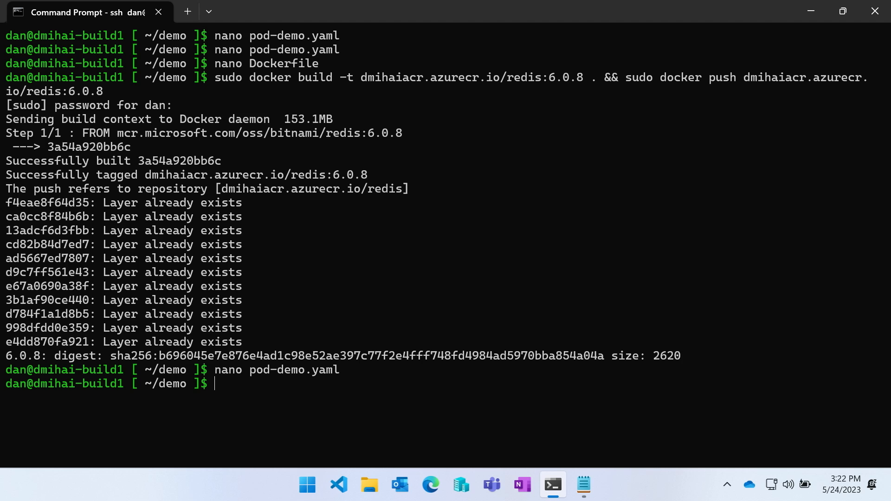
pyautogui.moveTo(330, 229)
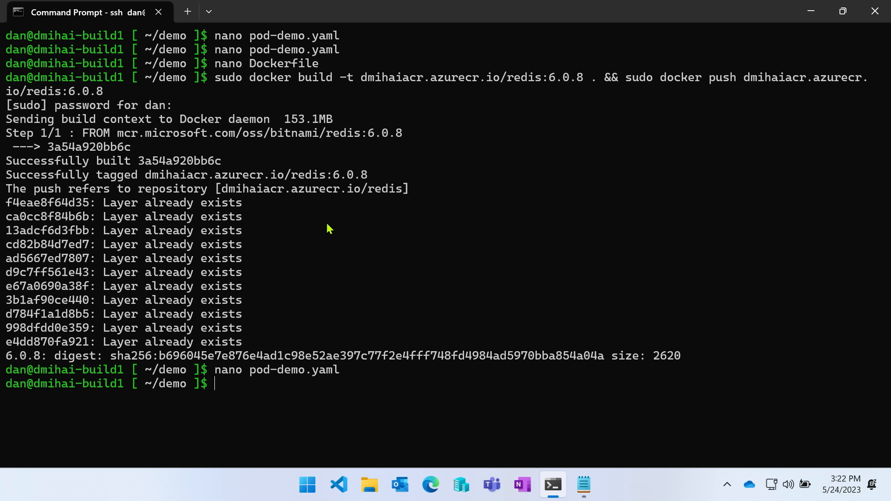
# Step: Run RUST_LOG=info ./genpolicy -y pod-demo.yaml to generate the Redis pod's policy
pyautogui.write('nano pod-demo.yaml')
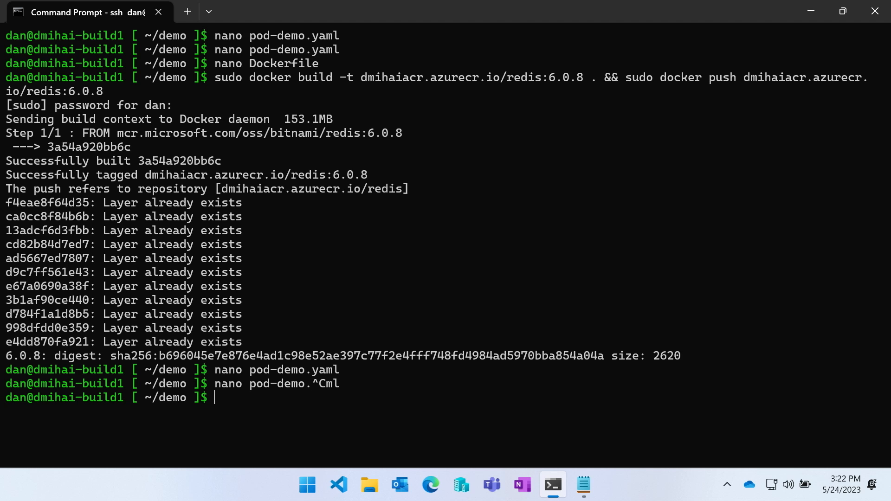
pyautogui.write('RUYS')
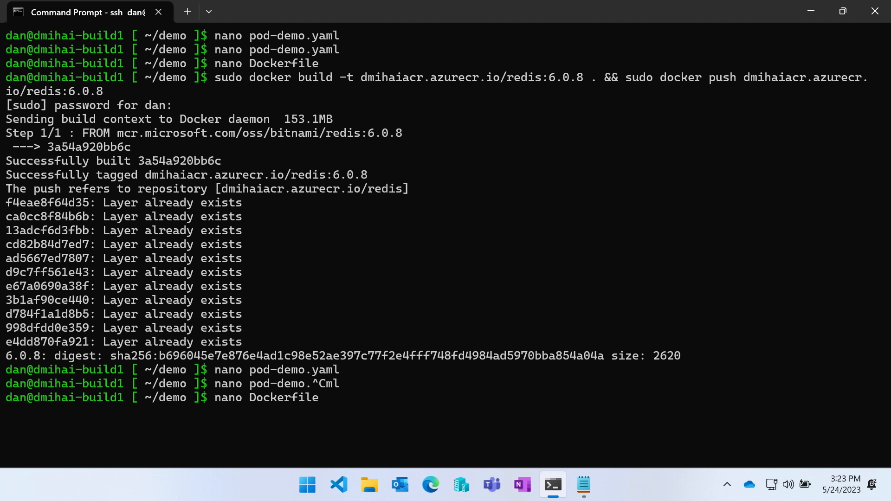
pyautogui.write('RUST_LOG=info ./genpolicy -y pod-demo.yaml')
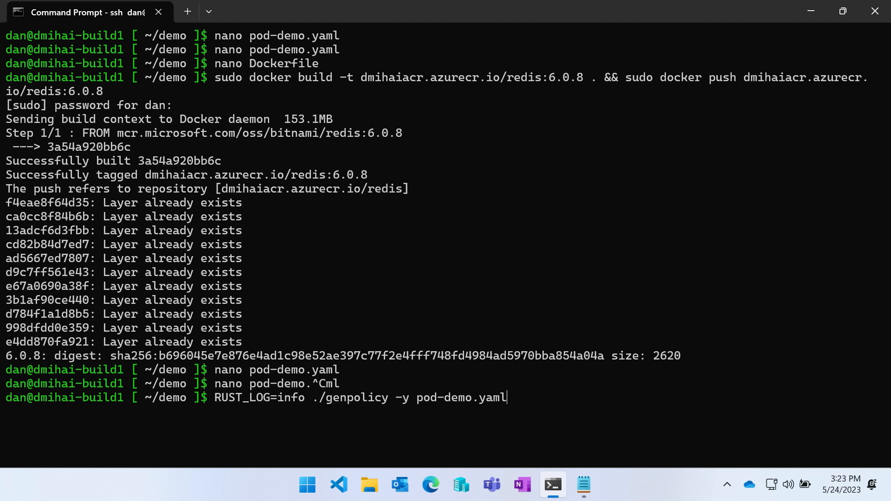
pyautogui.moveTo(253, 296)
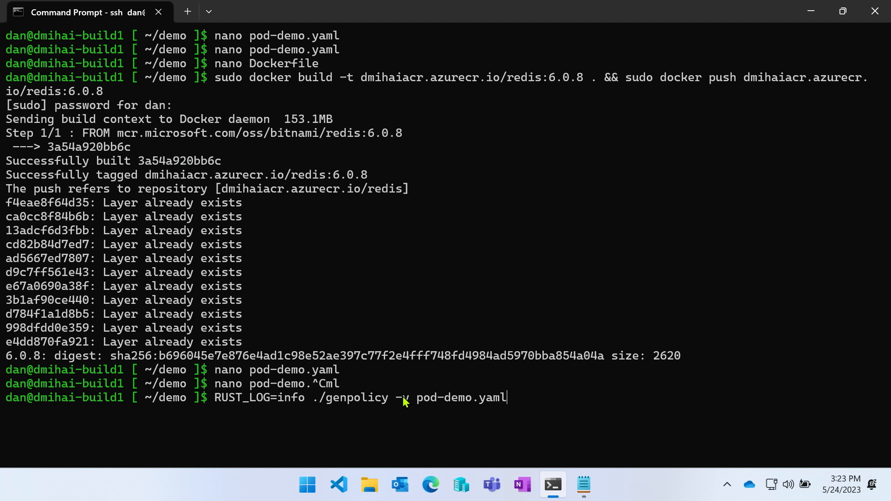
pyautogui.doubleClick(460, 397)
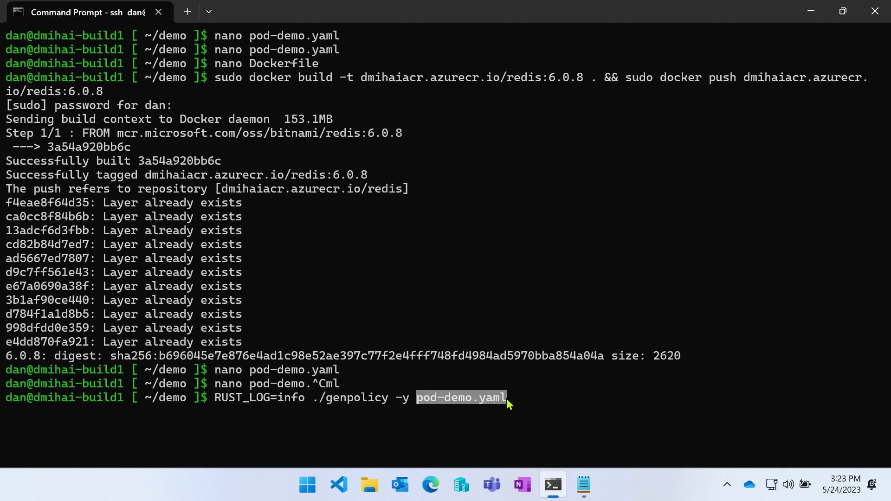
pyautogui.moveTo(372, 403)
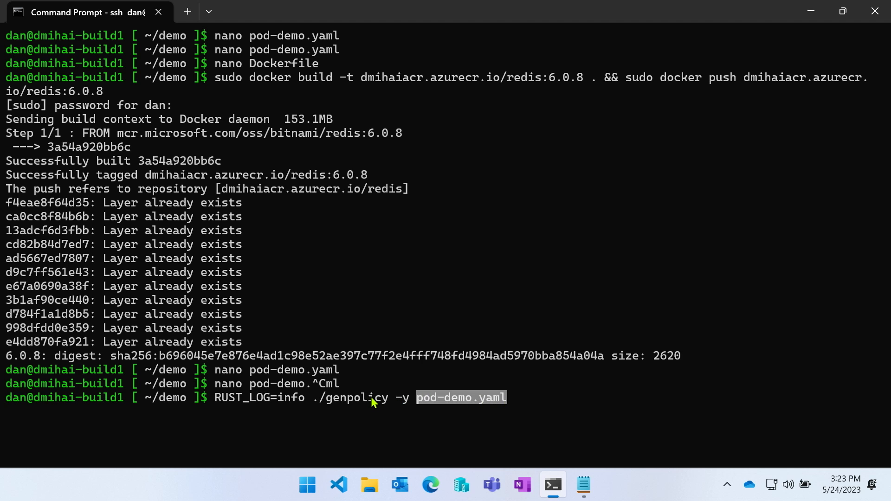
pyautogui.moveTo(290, 387)
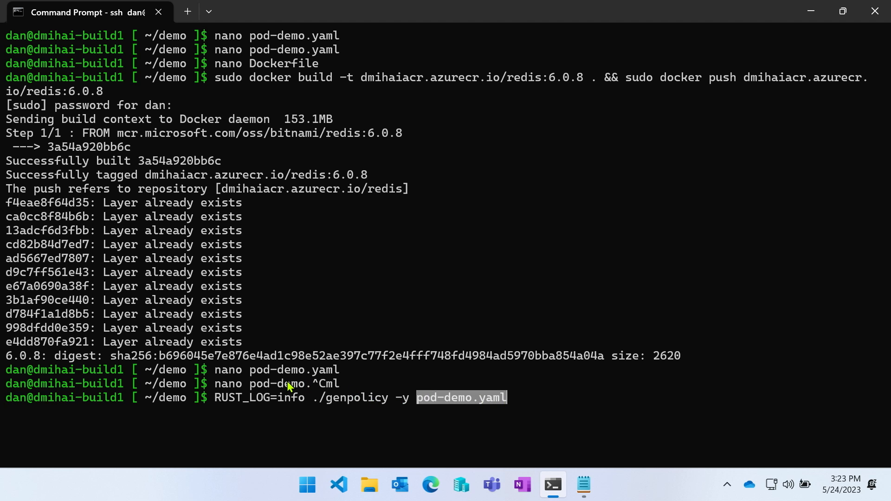
pyautogui.moveTo(218, 409)
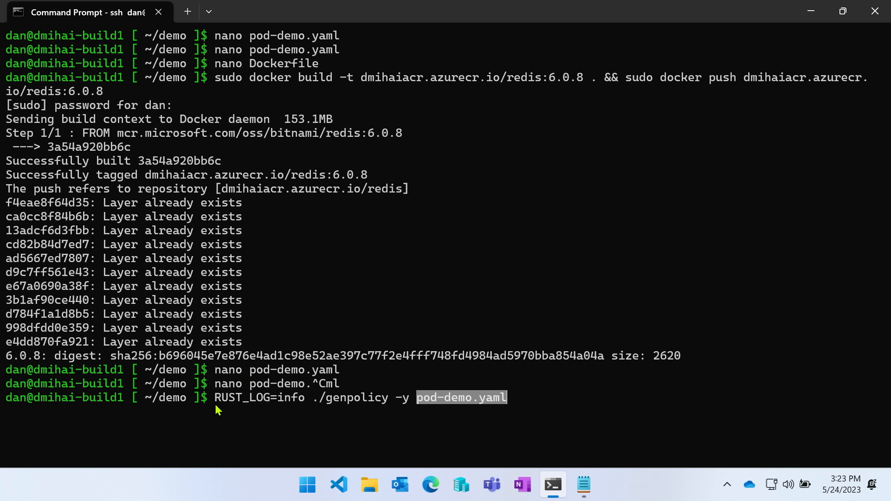
pyautogui.doubleClick(258, 397)
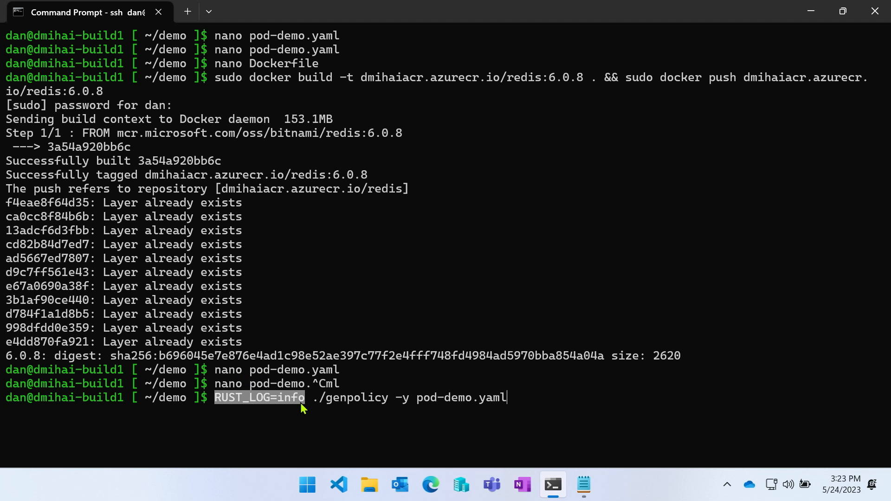
pyautogui.press('Return')
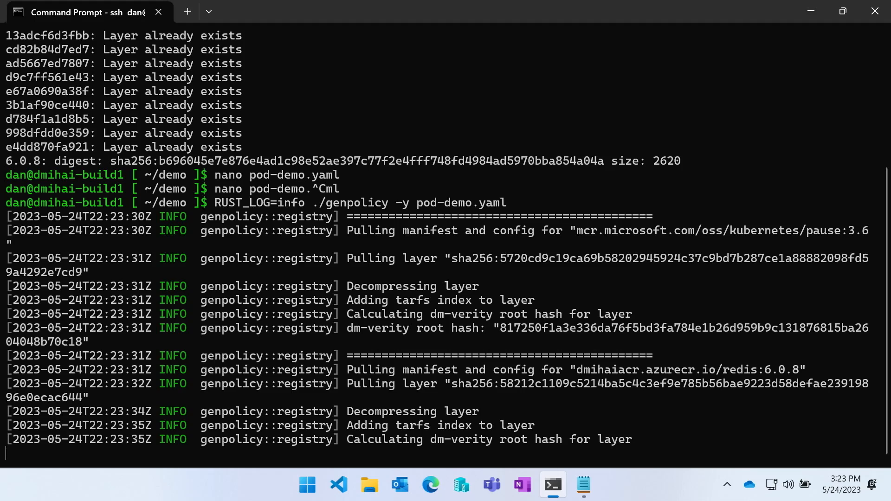
# Step: Follow the pause and Redis layer hashing to completion, then start a kubectl apply command
pyautogui.scroll(-3)
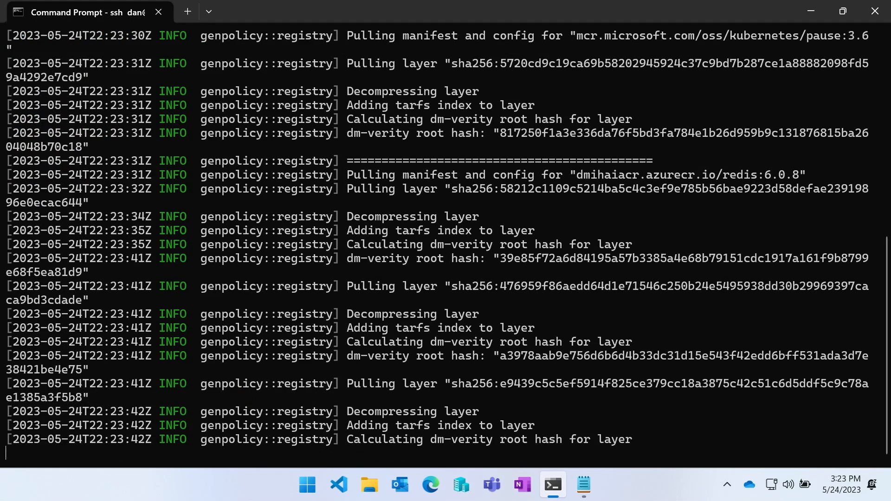
pyautogui.scroll(-3)
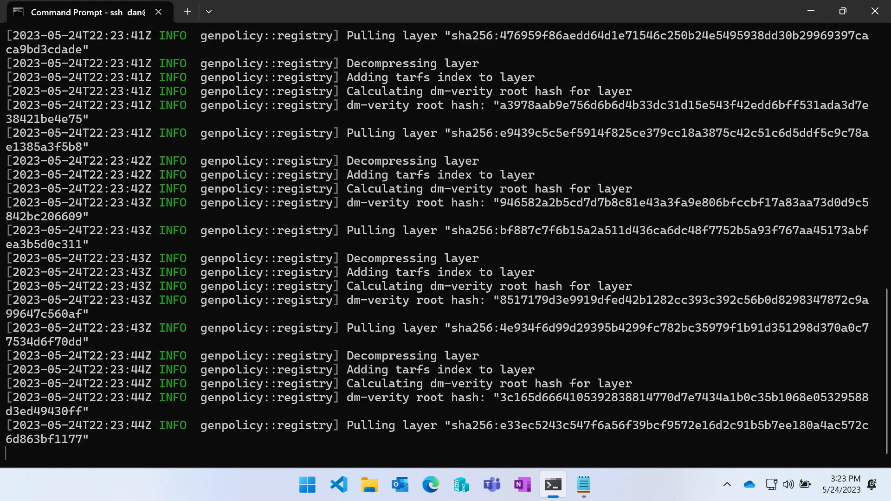
pyautogui.scroll(-3)
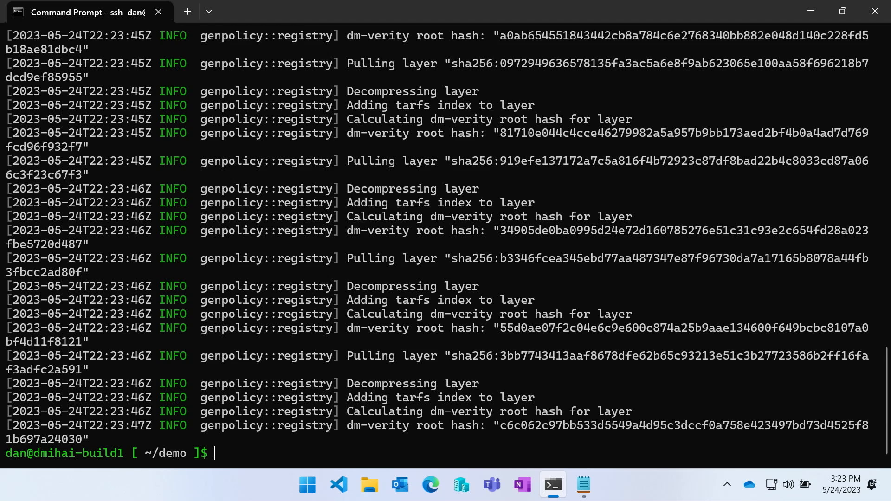
pyautogui.write('k appl')
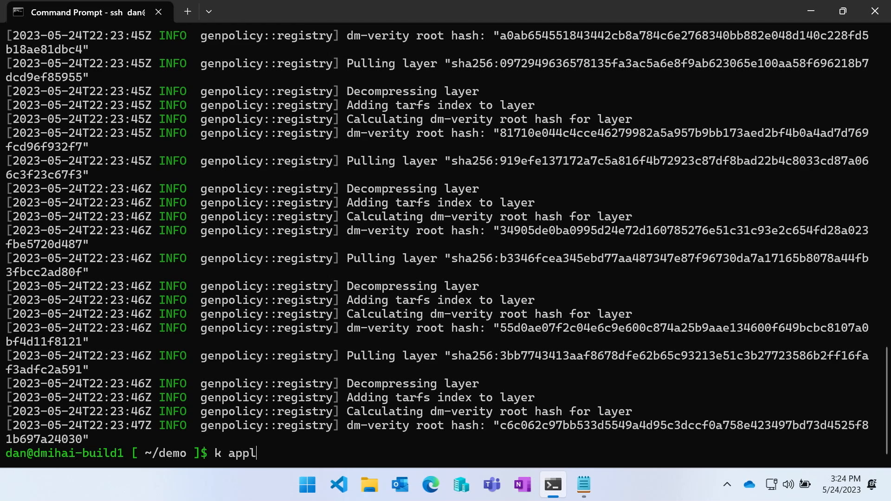
# Step: Apply pod-demo.yaml and check k describe pod demo events for the started Redis container
pyautogui.write('nano Dockerfile')
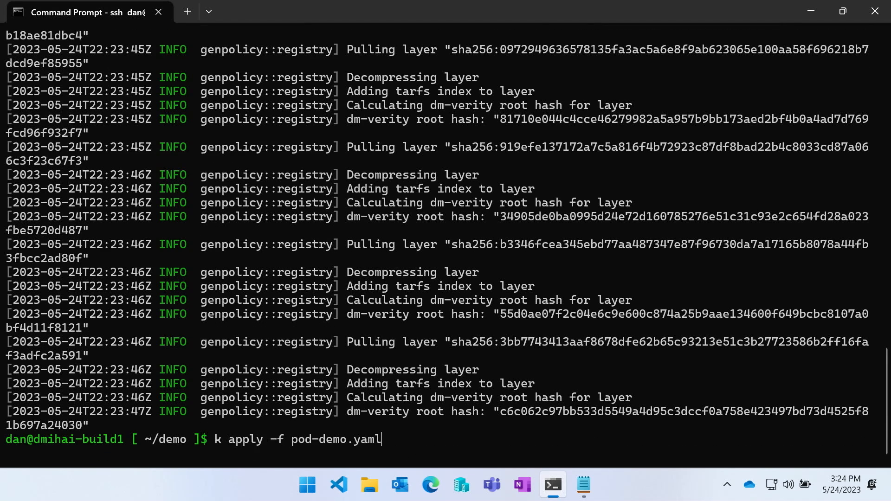
pyautogui.press('Return')
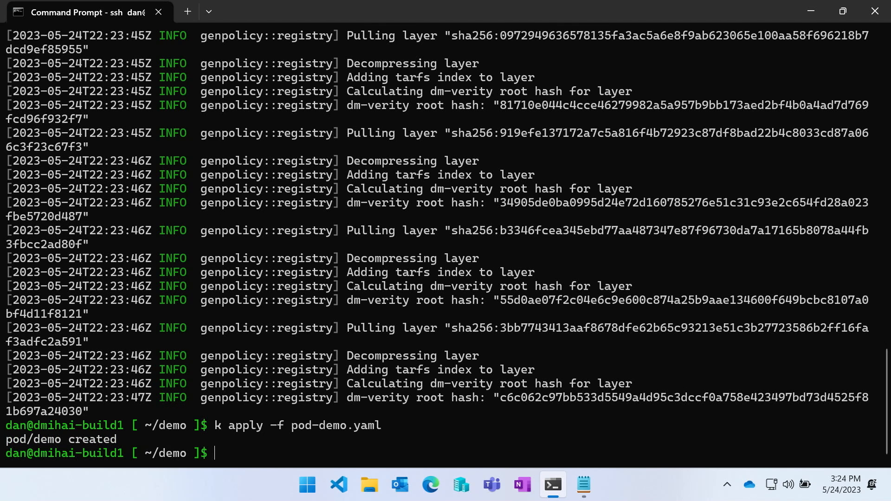
pyautogui.write('nano pod-demo.yaml')
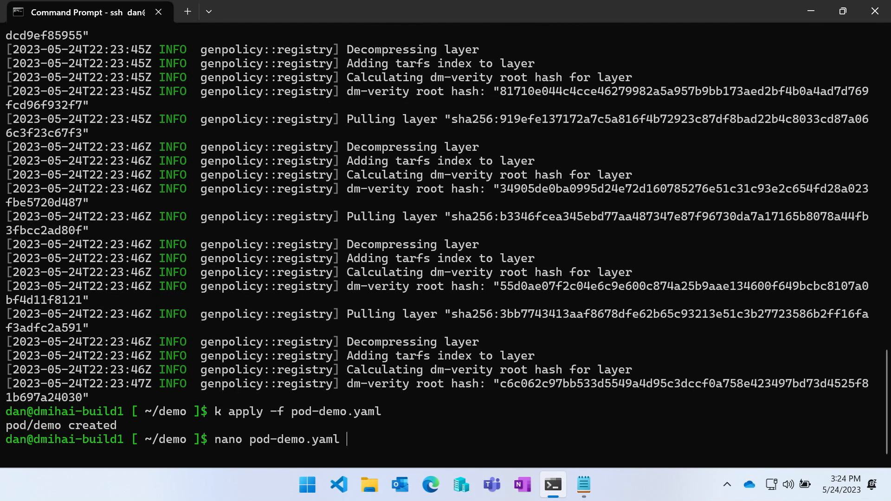
pyautogui.write('k describe pod demo')
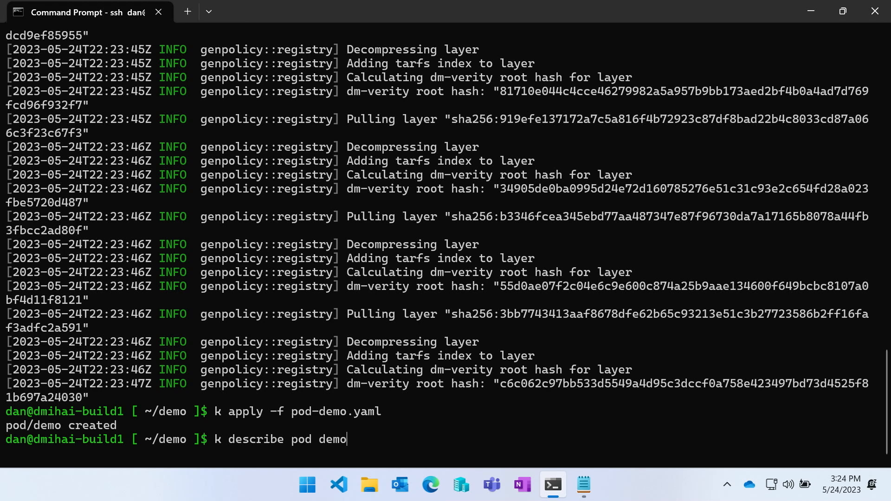
pyautogui.press('Return')
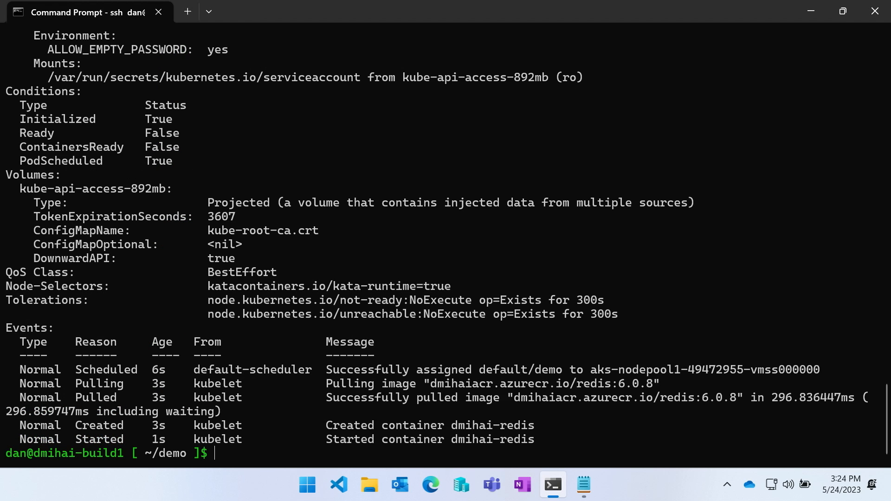
pyautogui.moveTo(379, 436)
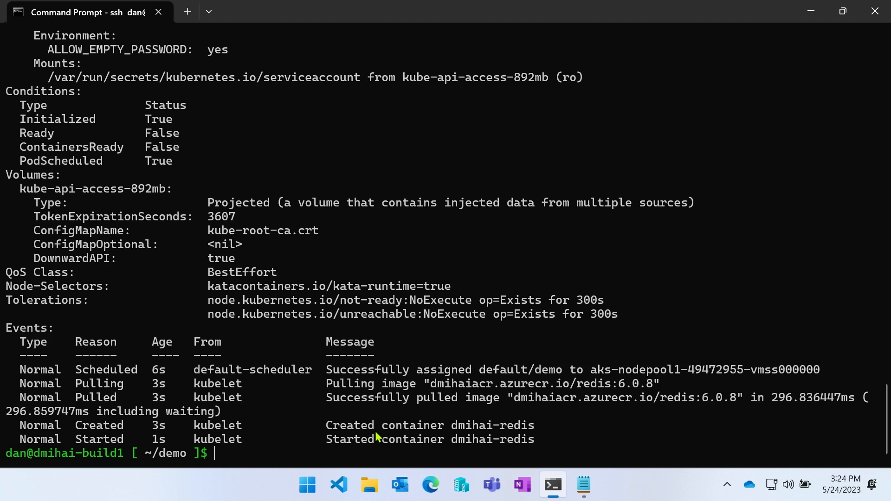
pyautogui.write('k describe pod demo')
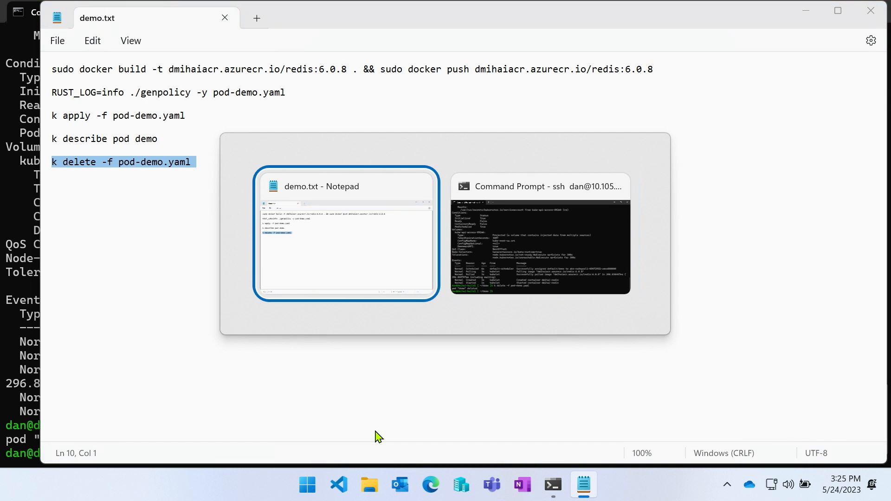
# Step: Return to the terminal to run k delete -f pod-demo.yaml
pyautogui.click(538, 233)
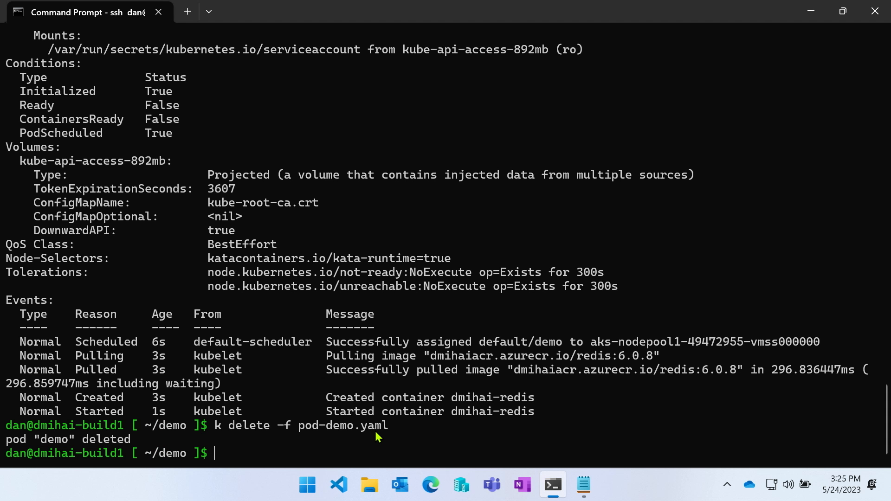